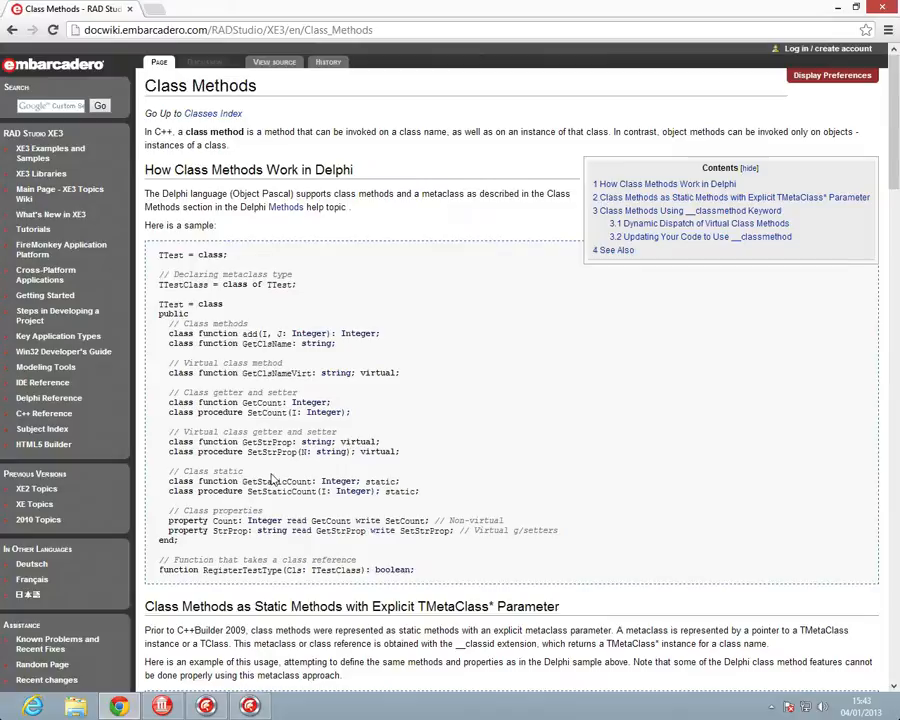
pyautogui.moveTo(168, 293)
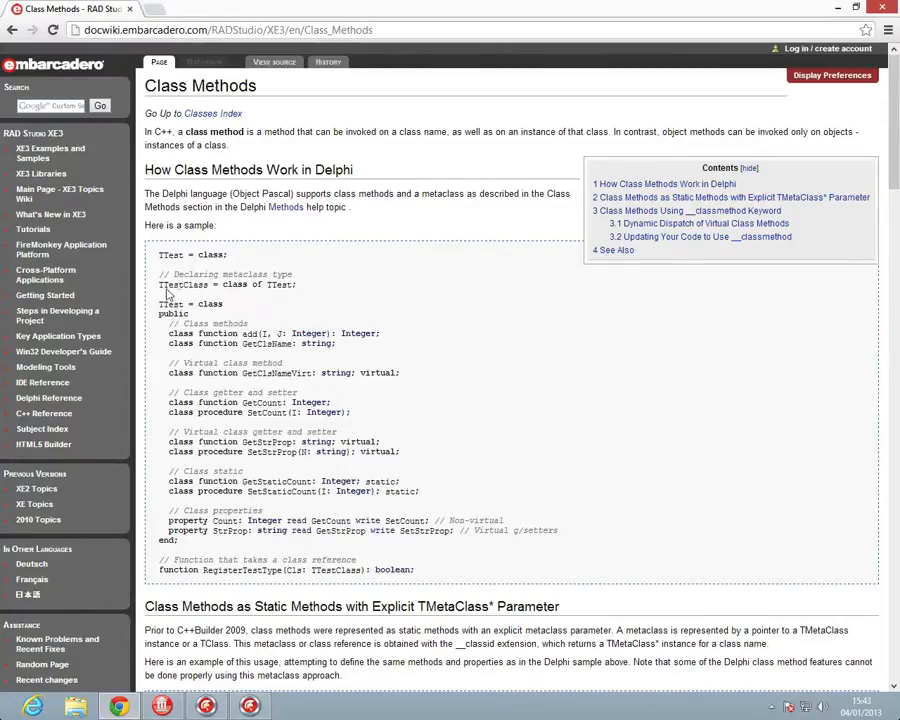
pyautogui.moveTo(199, 320)
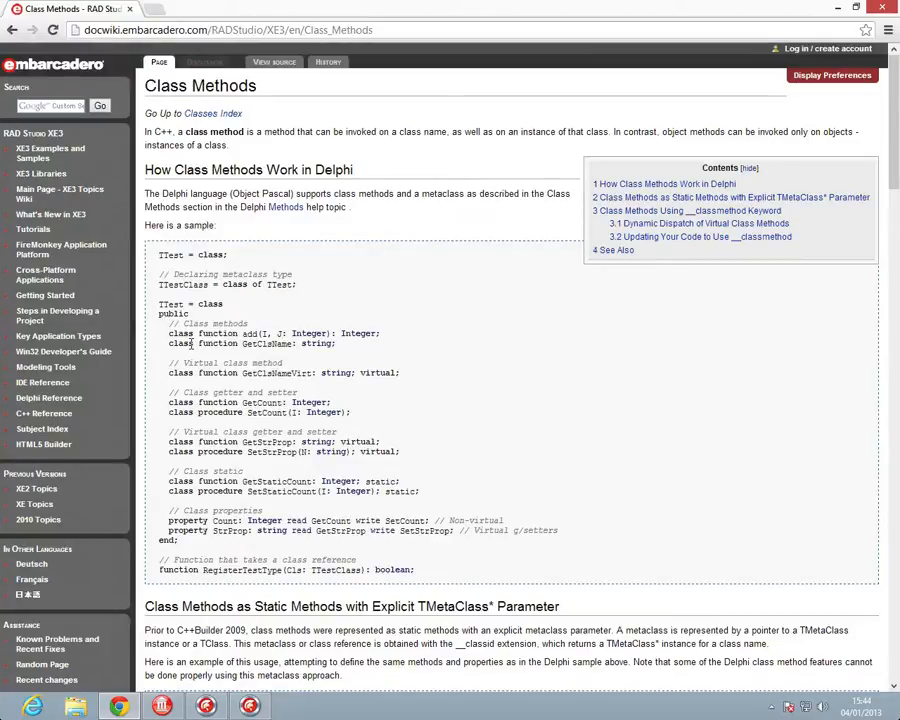
pyautogui.moveTo(242, 322)
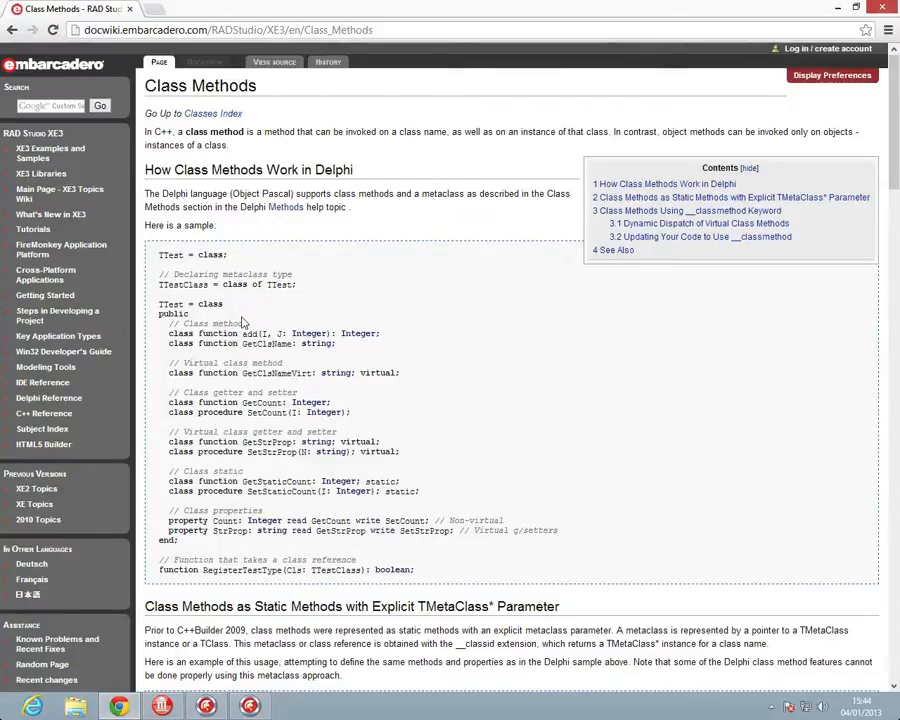
pyautogui.moveTo(340, 333)
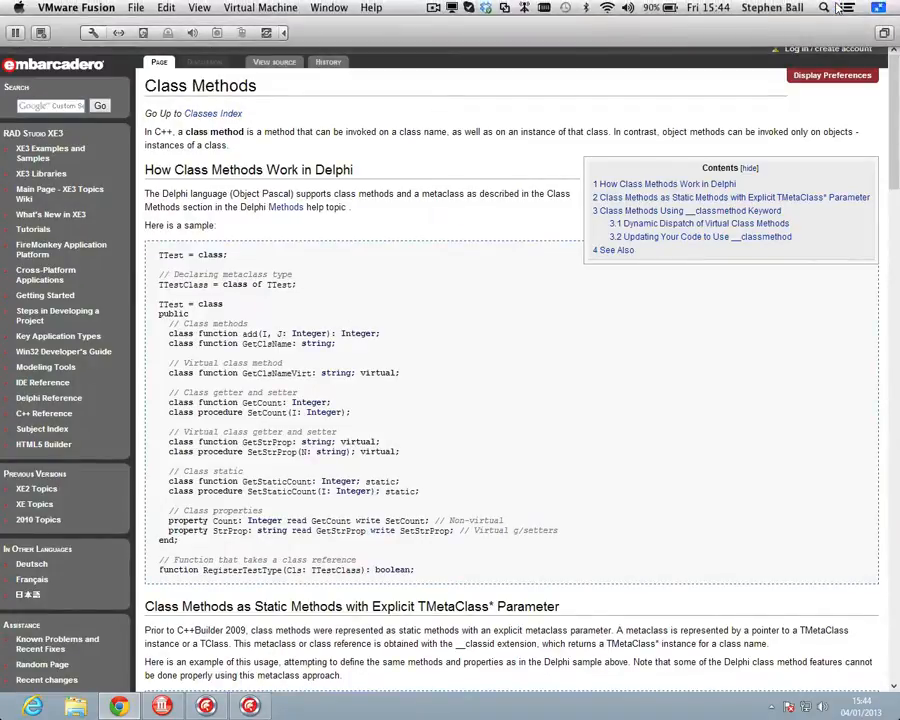
# Step: Bring RAD Studio XE3 forward to show the frmMultiObjectSelector form design
pyautogui.click(838, 8)
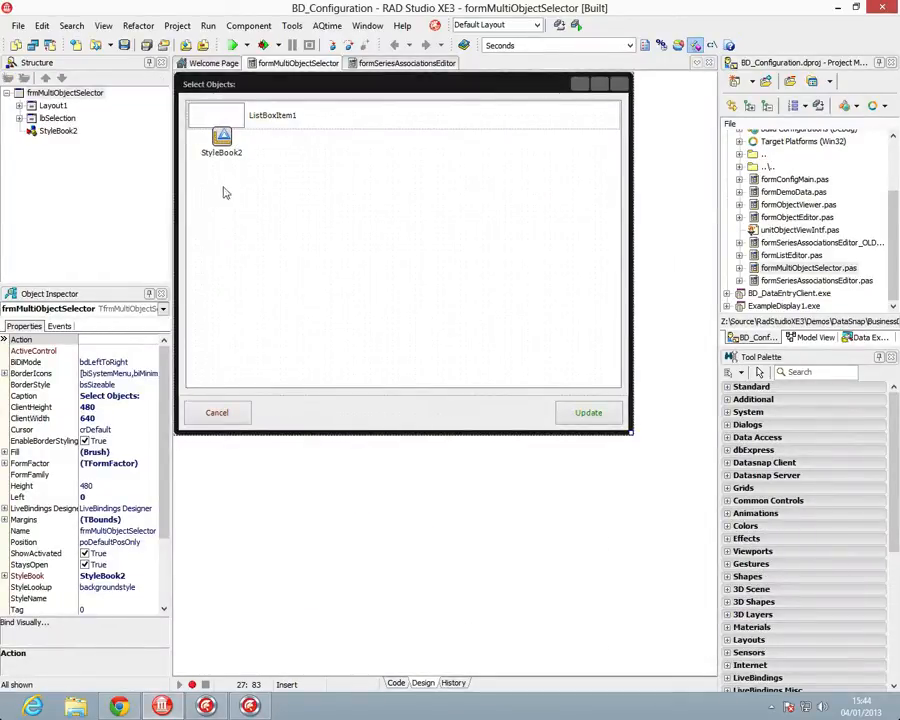
pyautogui.moveTo(370, 118)
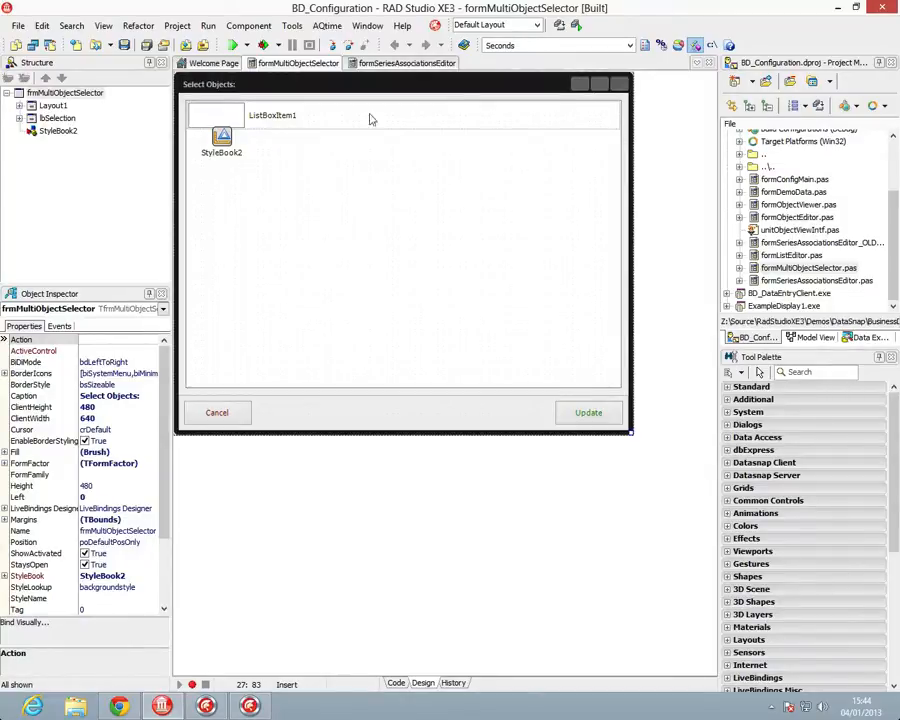
pyautogui.moveTo(272, 135)
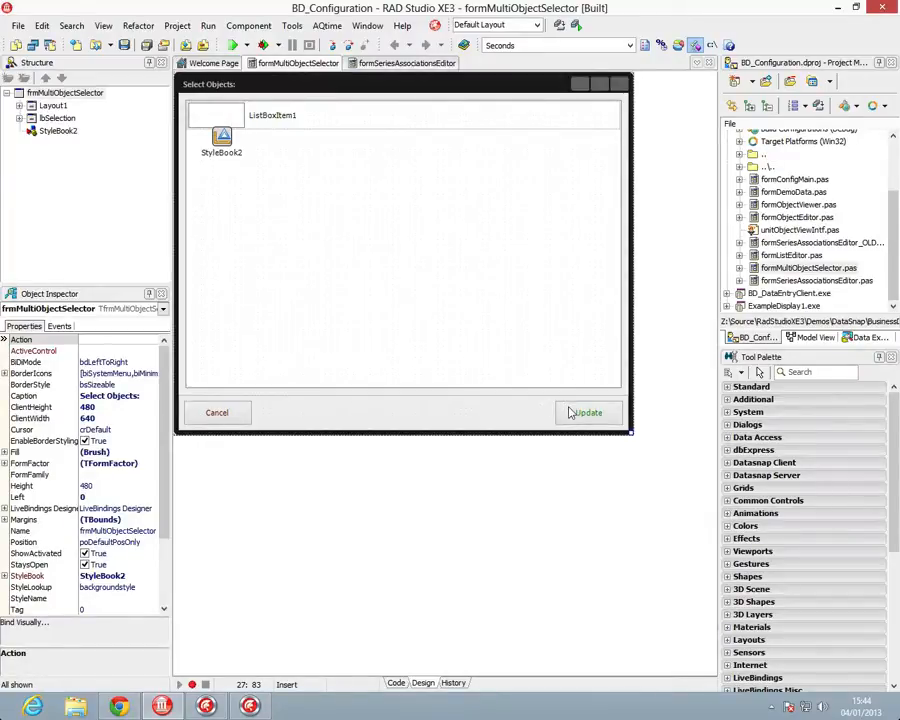
# Step: Show the TfrmMultiObjectSelector unit source and scroll to the SelectObjects implementation
pyautogui.click(587, 412)
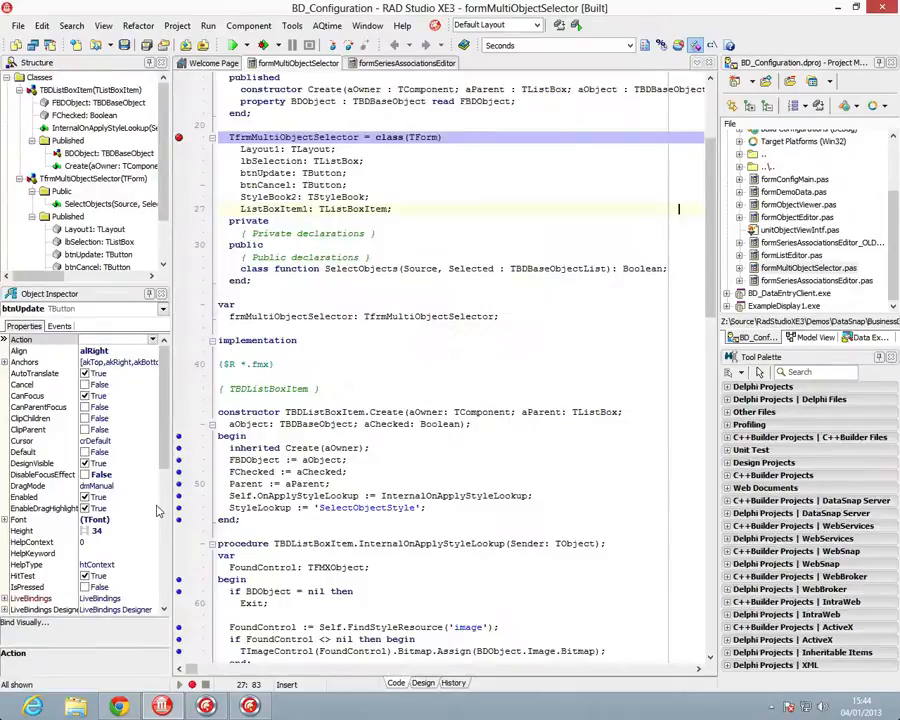
pyautogui.moveTo(107, 297)
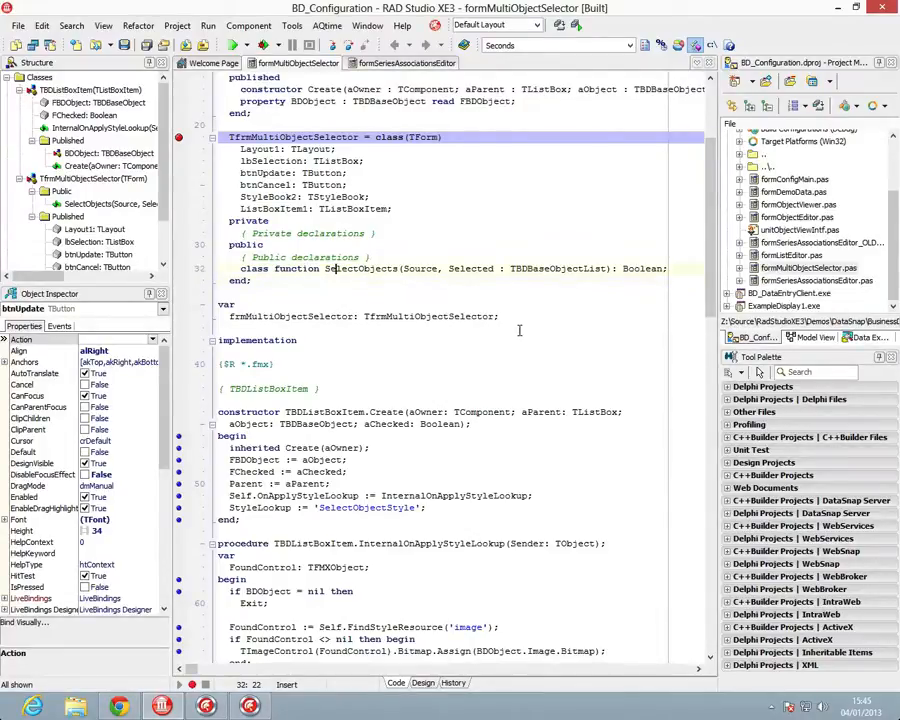
pyautogui.scroll(-3)
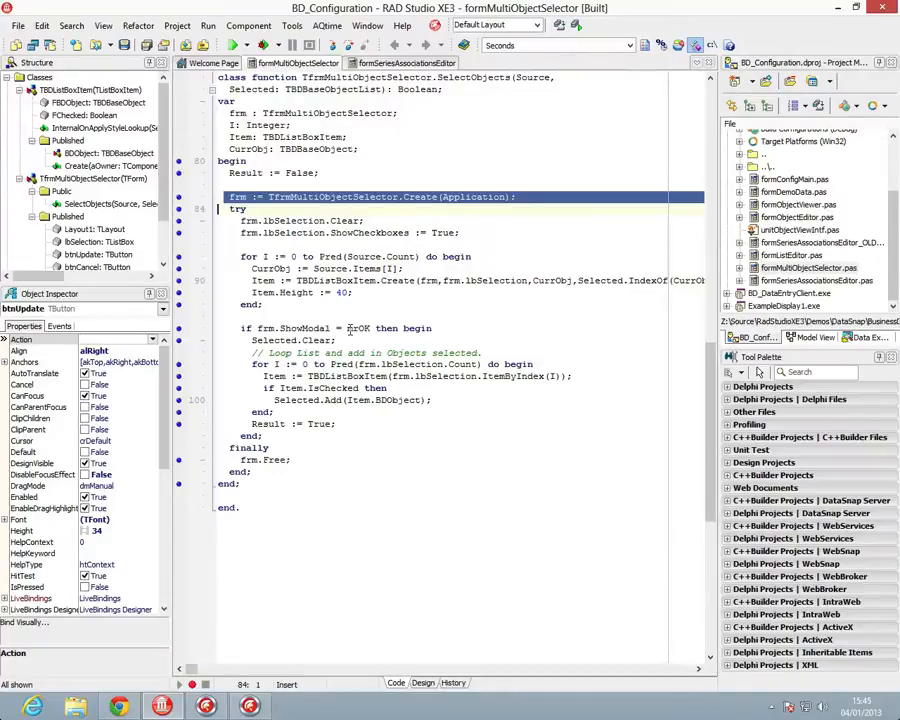
pyautogui.moveTo(360, 328)
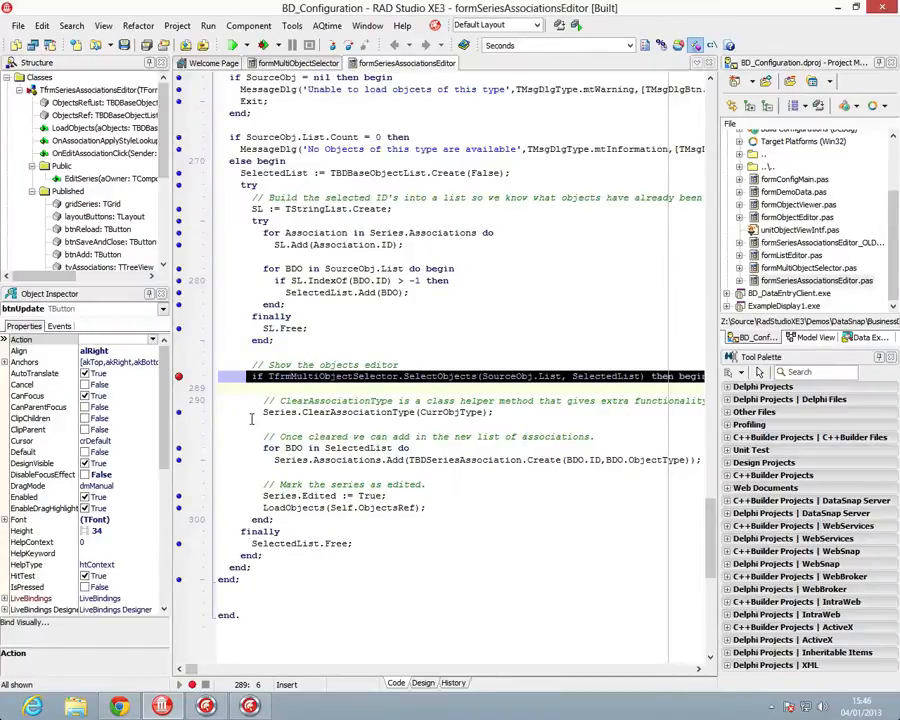
pyautogui.moveTo(540, 385)
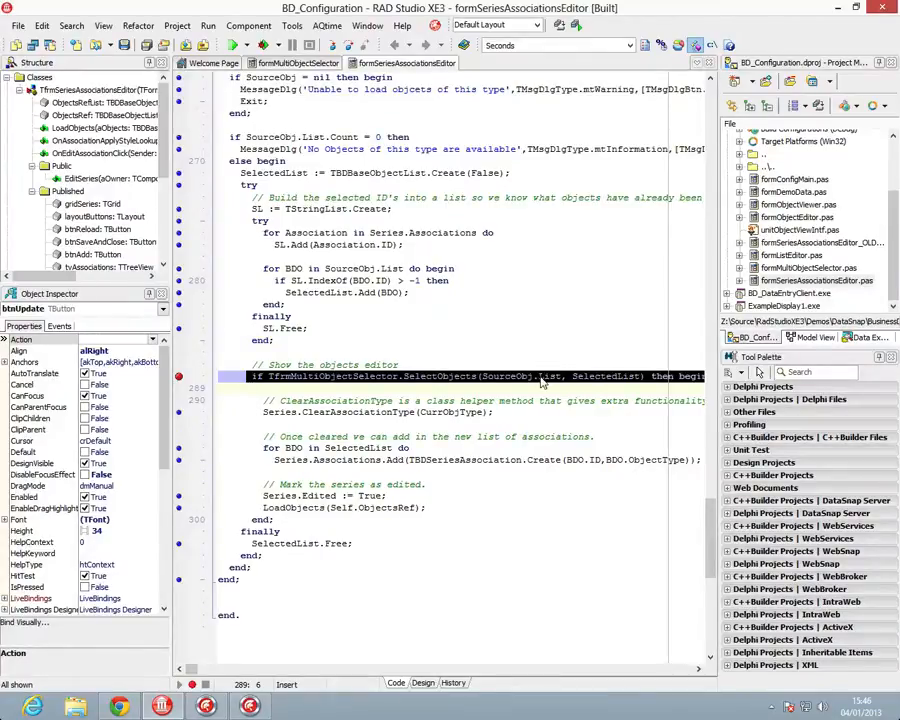